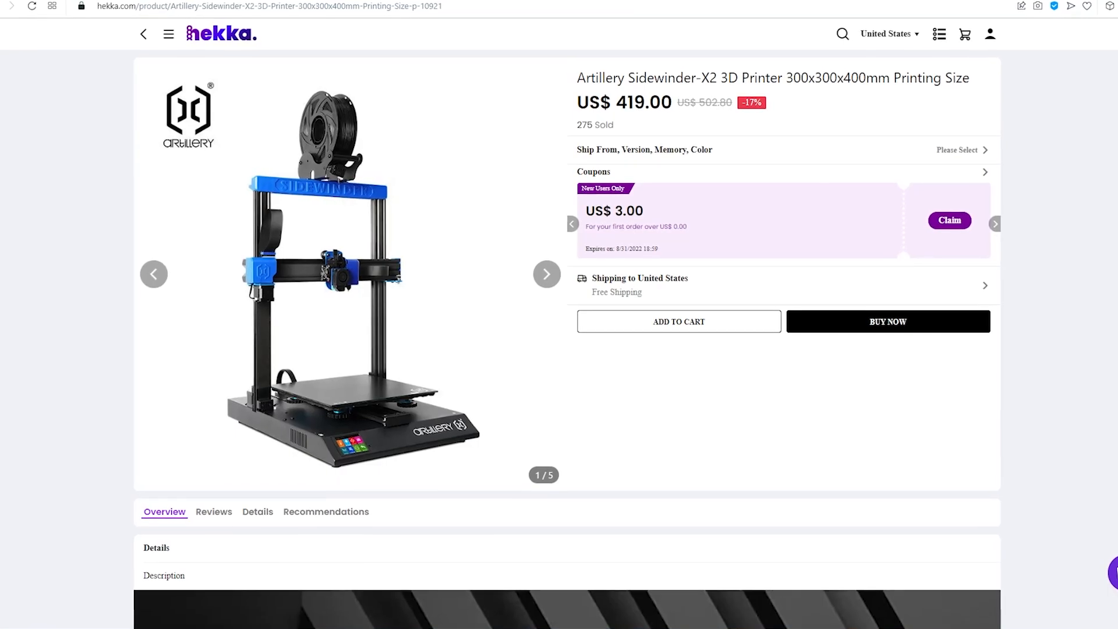
Go to the Electronics section and scroll through its 'You May Like' gadget and headphone grid.
scroll("down", 3)
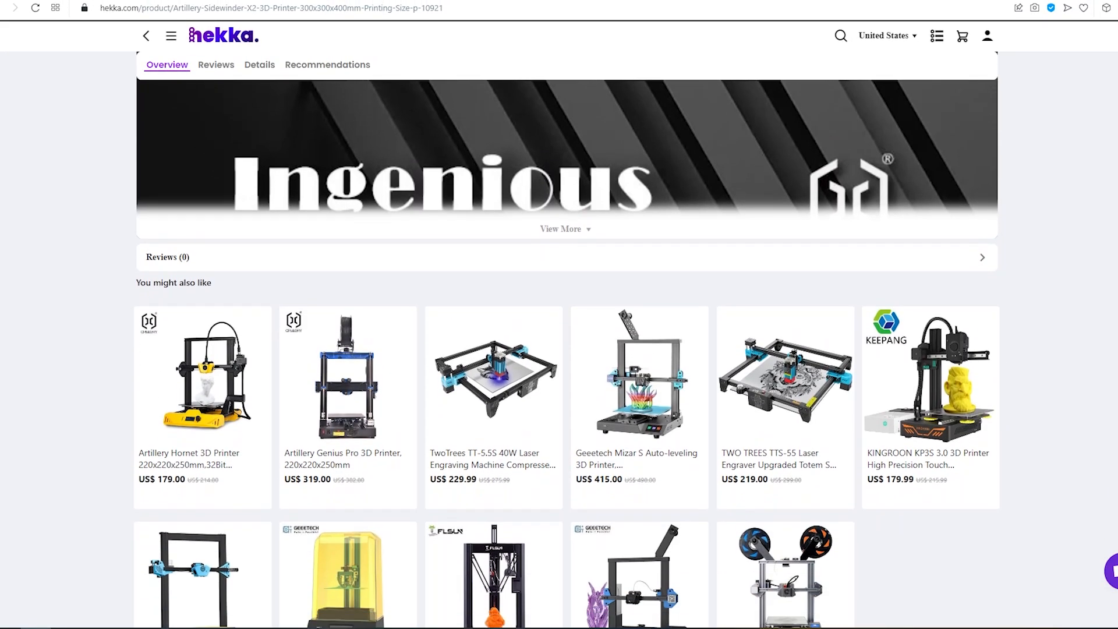
scroll("down", 3)
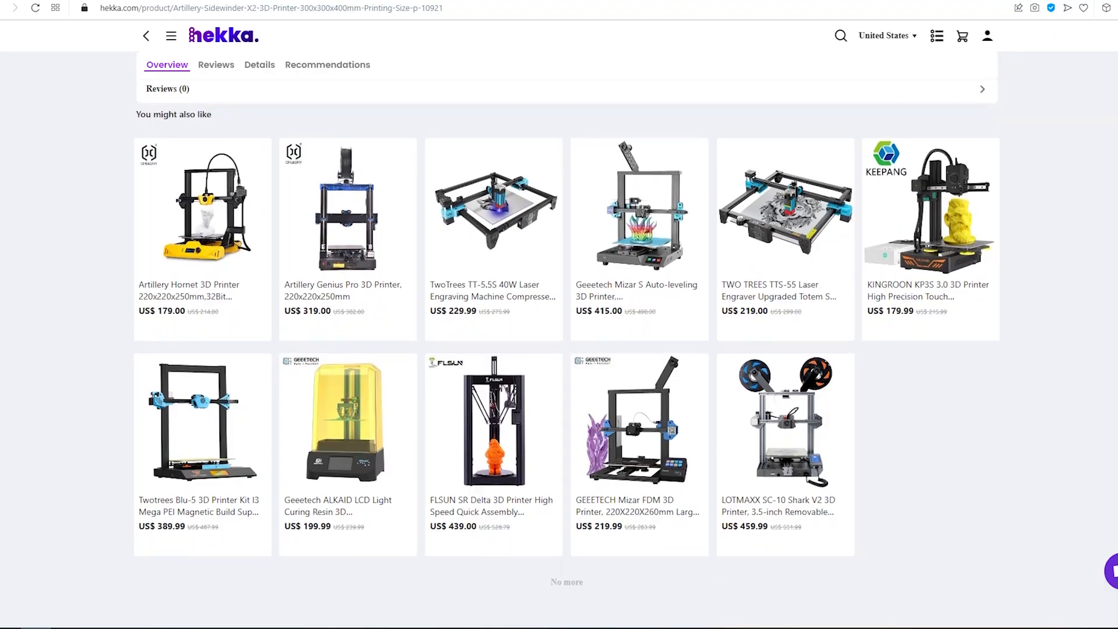
scroll("up", 3)
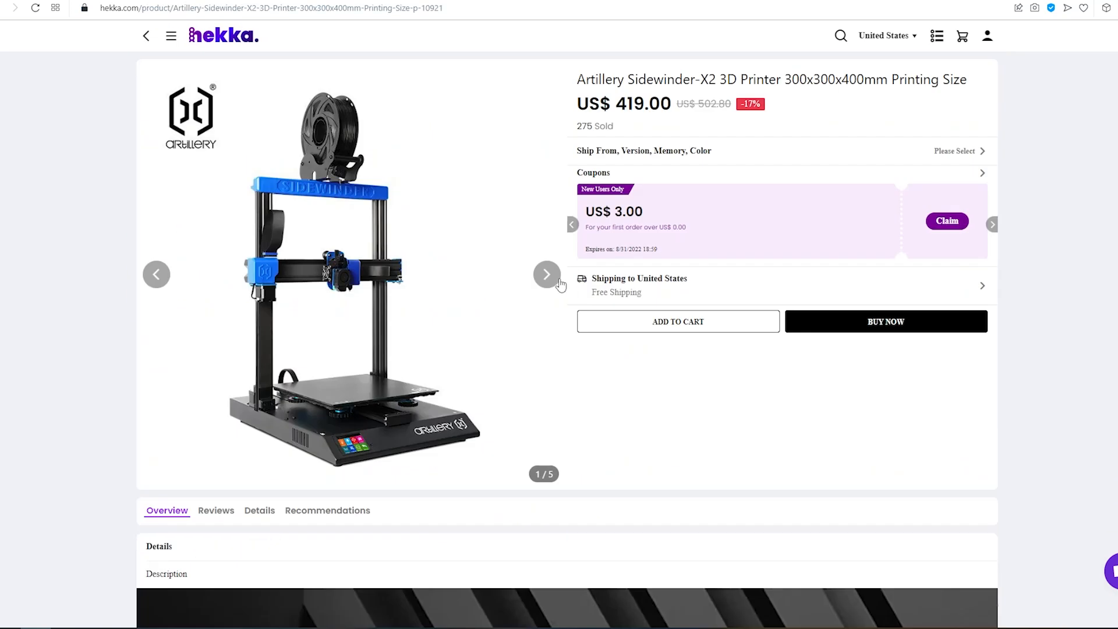
left_click(546, 273)
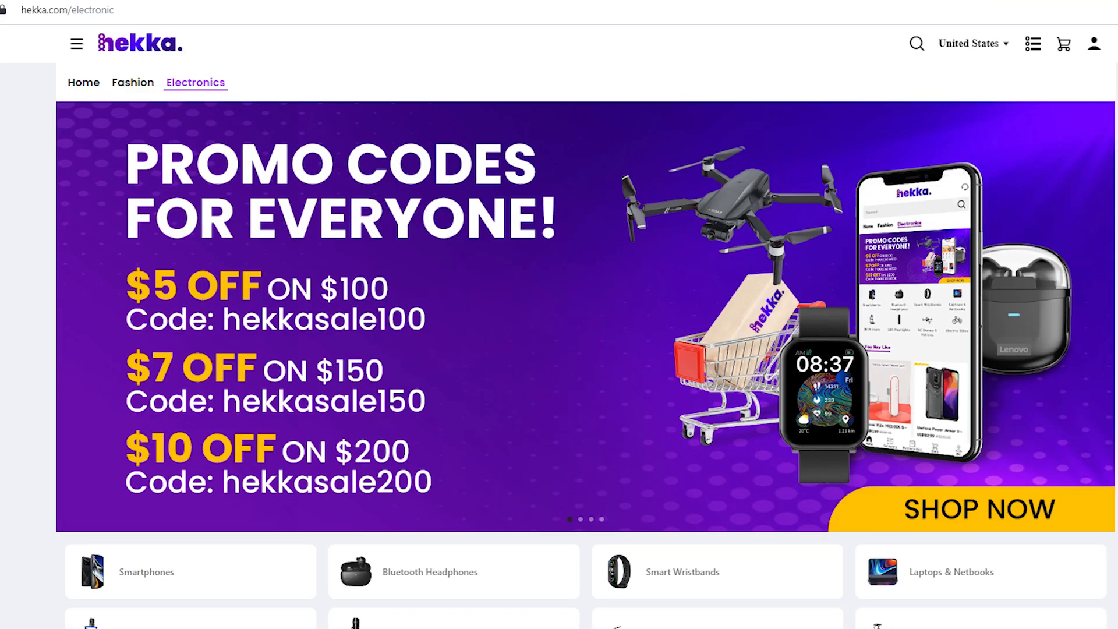
scroll("down", 3)
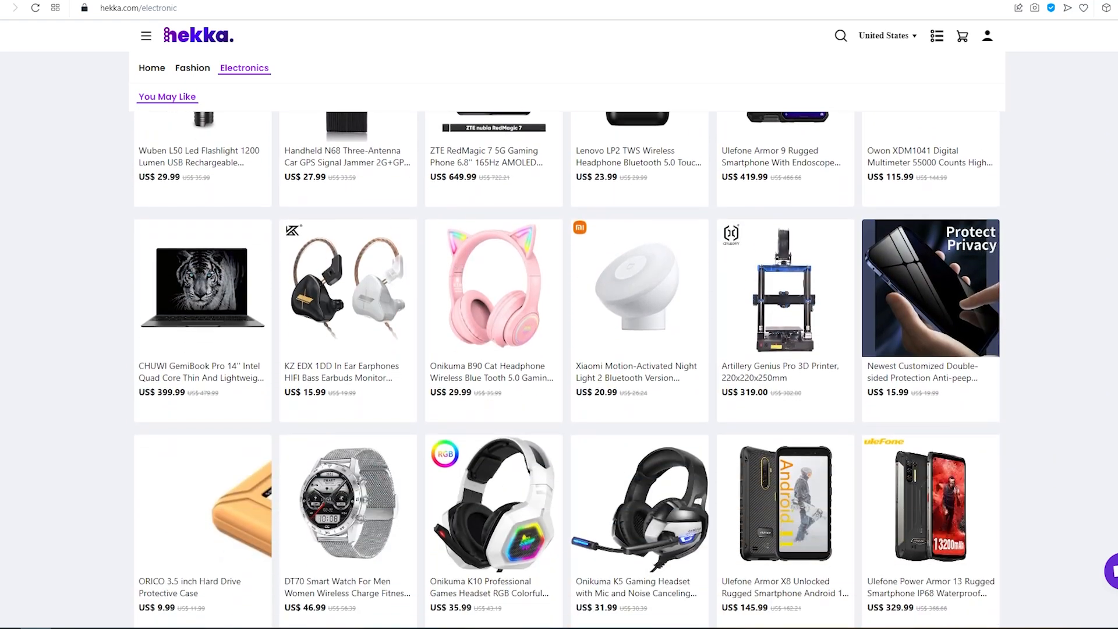